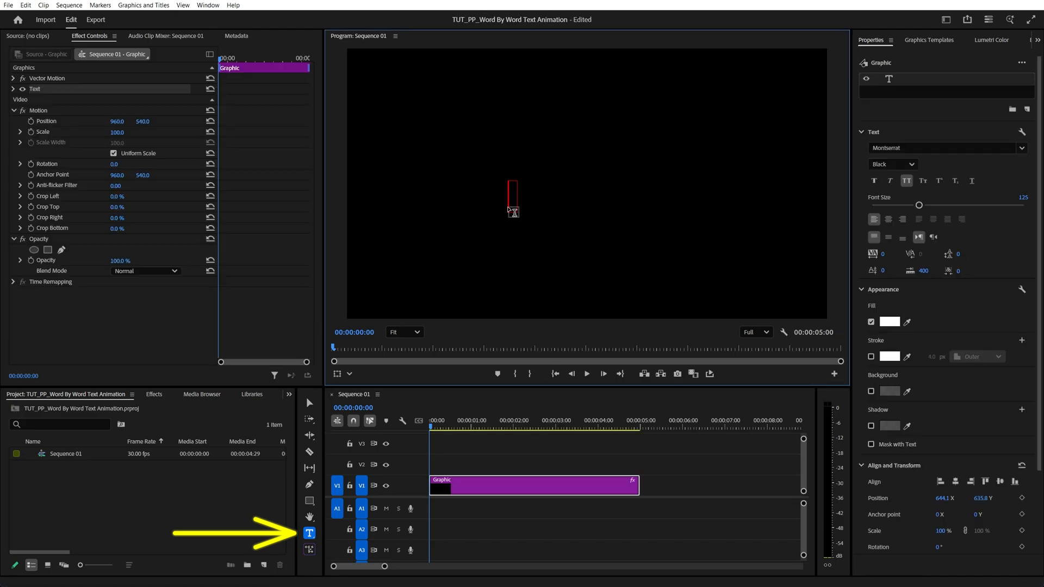
Type the title 'one two three' in the Program monitor and finish editing it.
text(one two three)
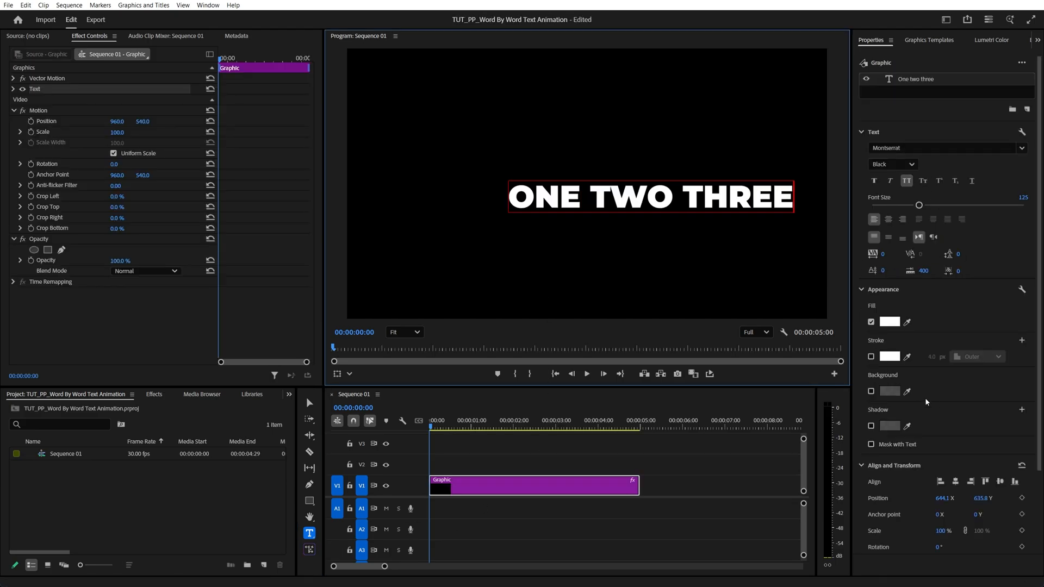
click(309, 403)
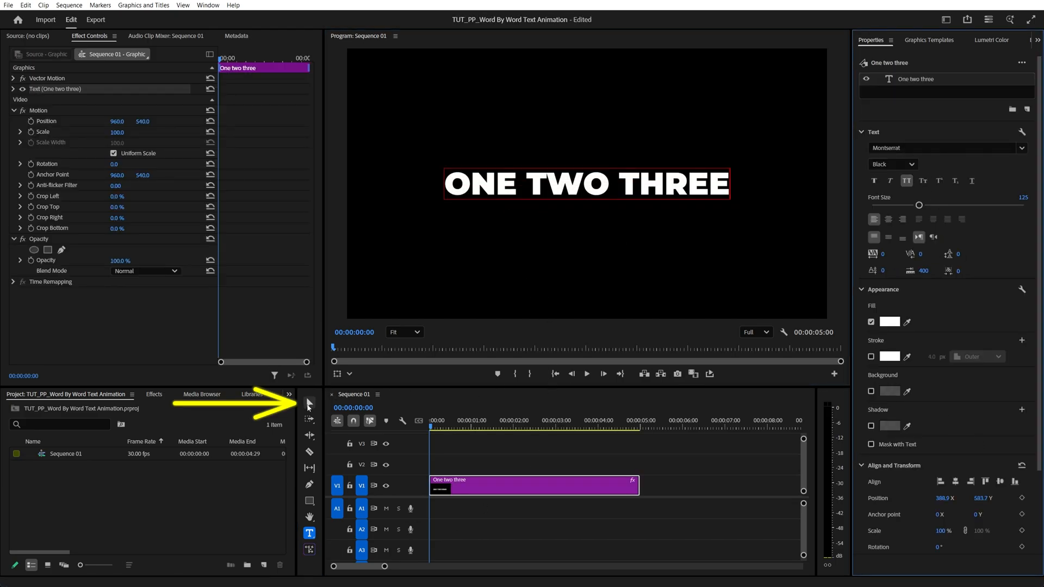
Apply Transform to the title and keyframe Position Y at 640 and Opacity at 0.
click(154, 395)
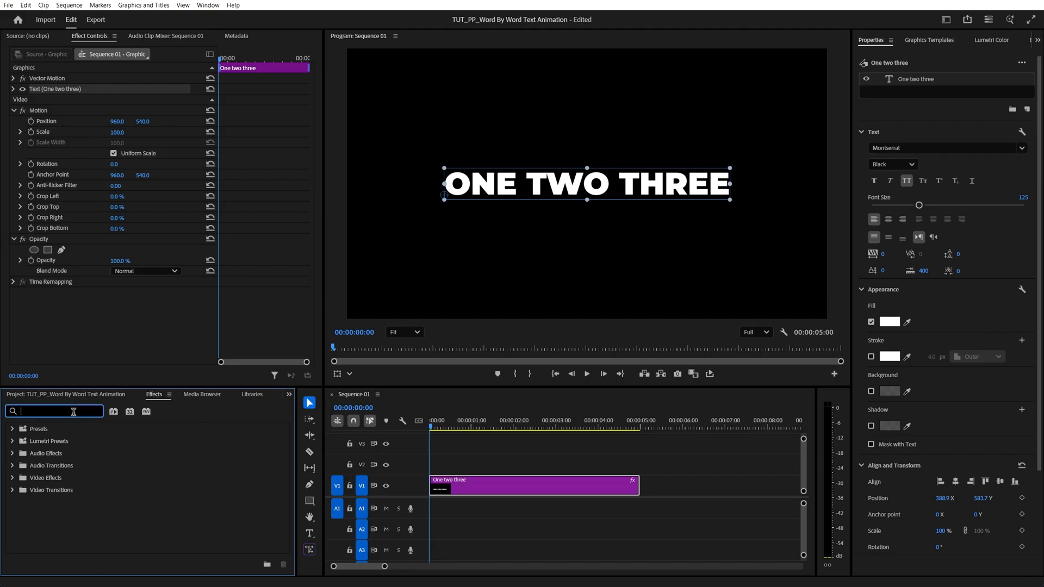
text(transform)
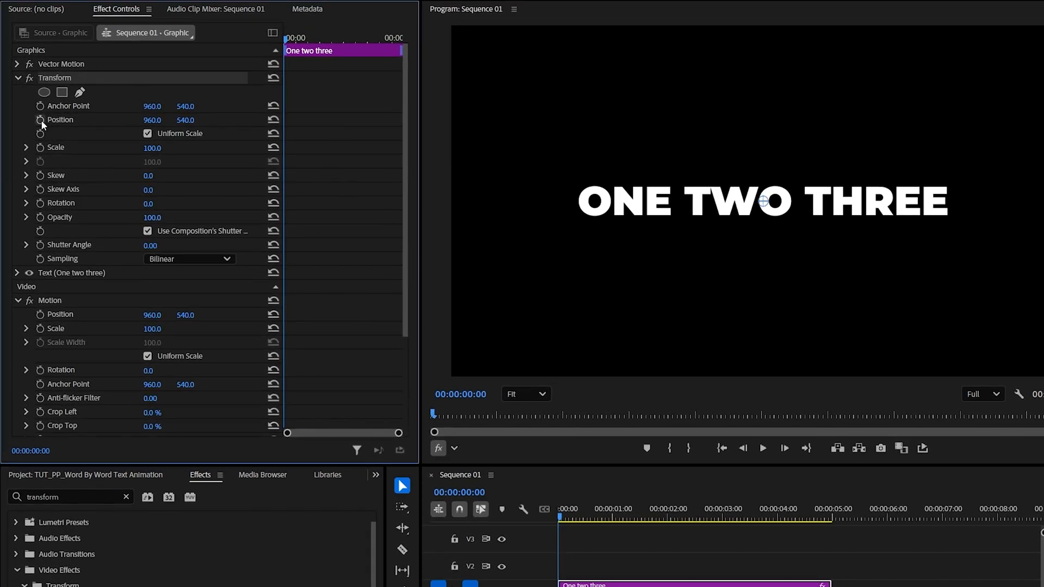
click(40, 119)
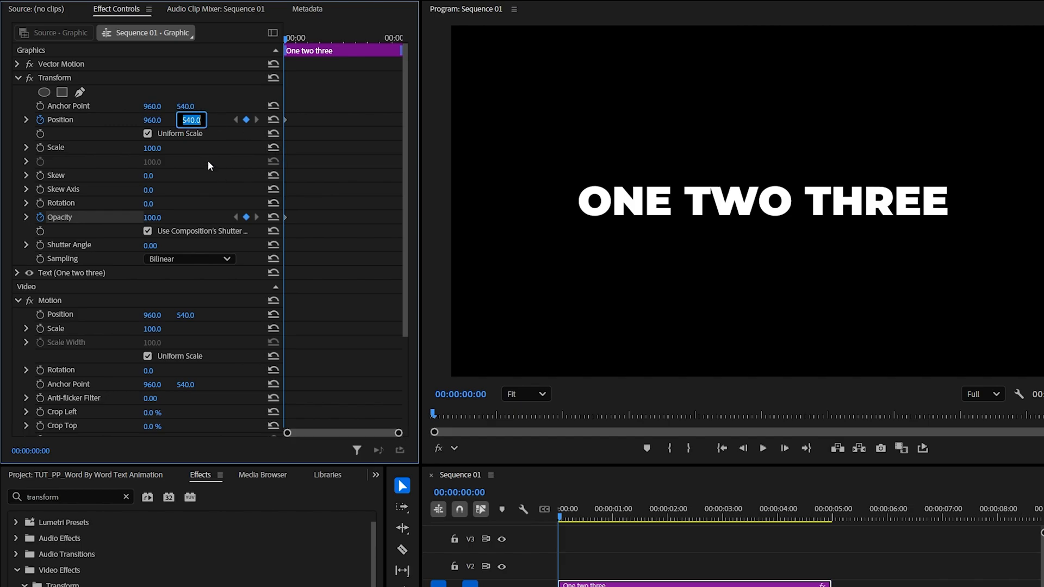
text(640.0)
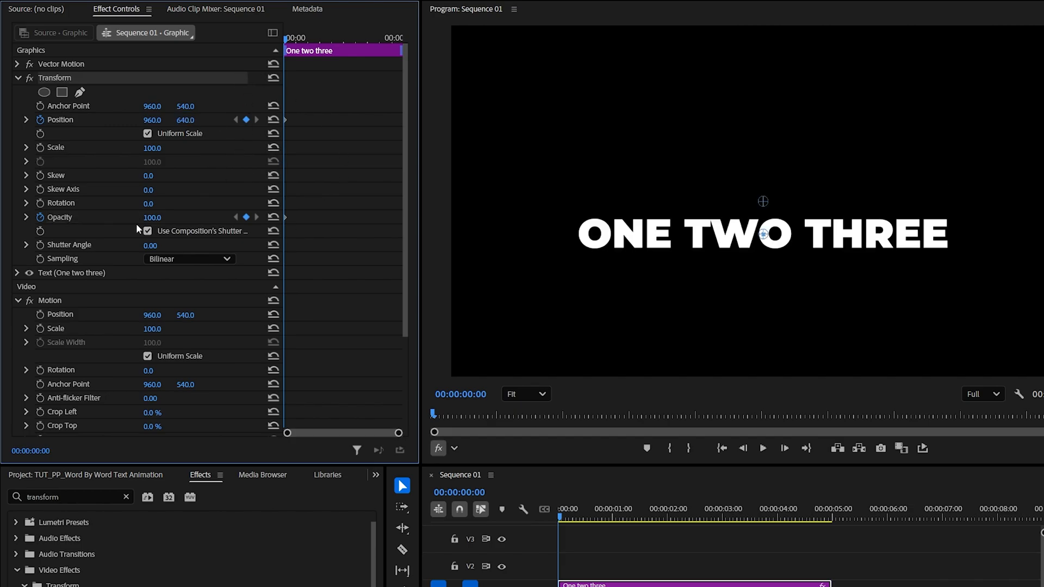
text(0.0)
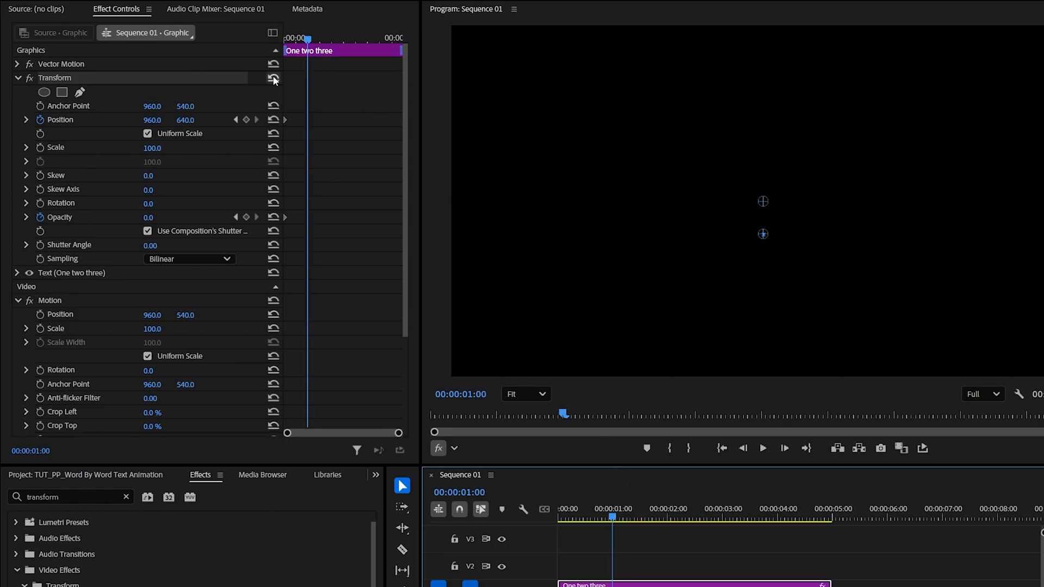
Reset Transform at one second to Y 540 and full opacity, easing all keyframes.
click(273, 78)
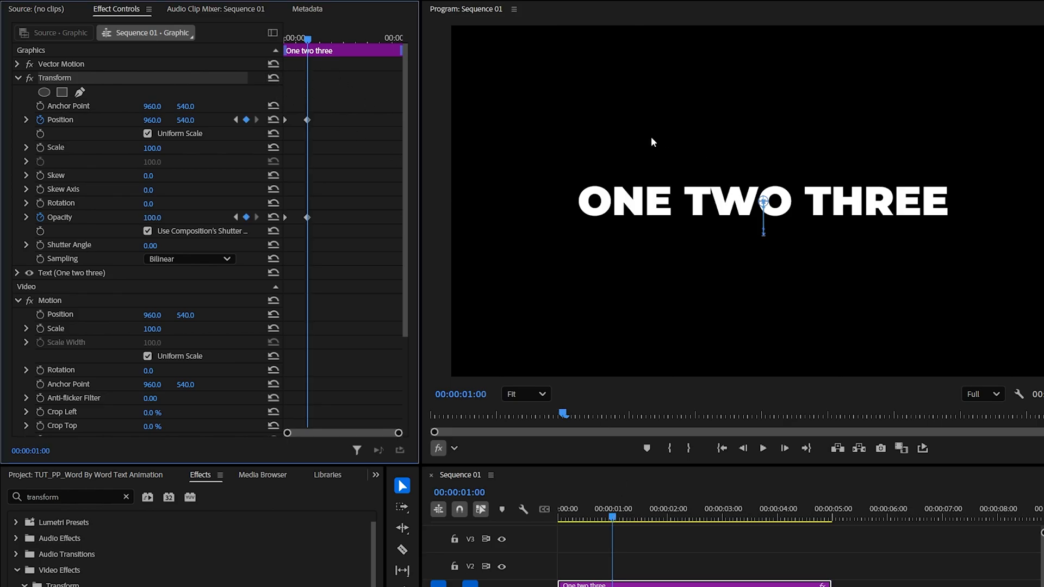
mouse_move(394, 432)
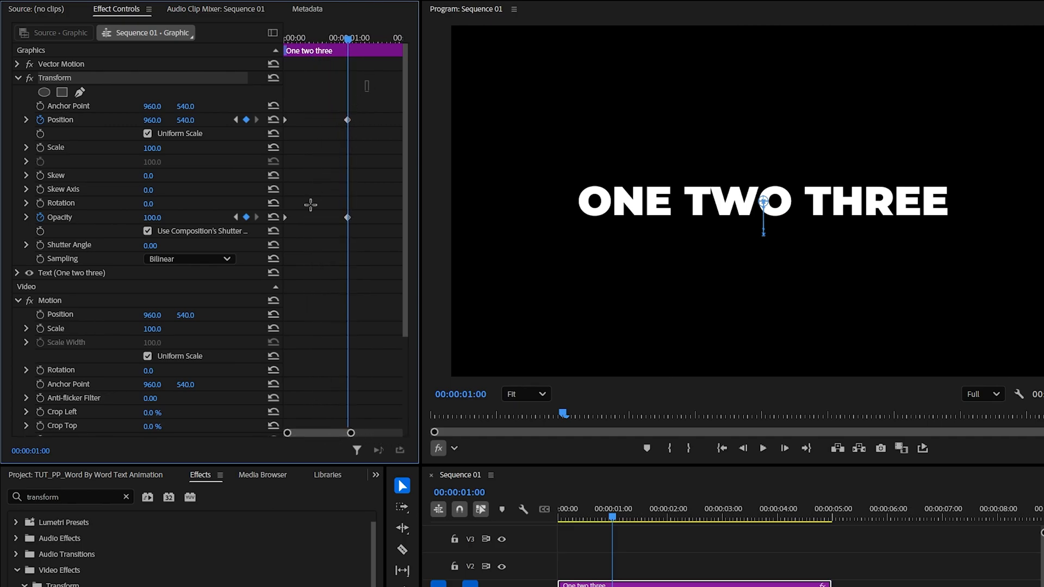
right_click(347, 217)
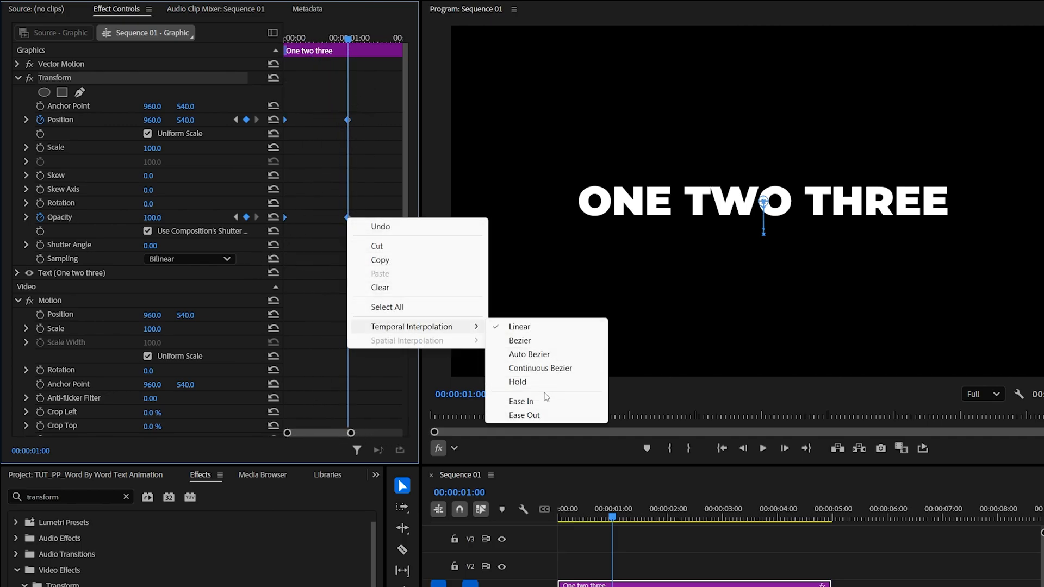
click(520, 341)
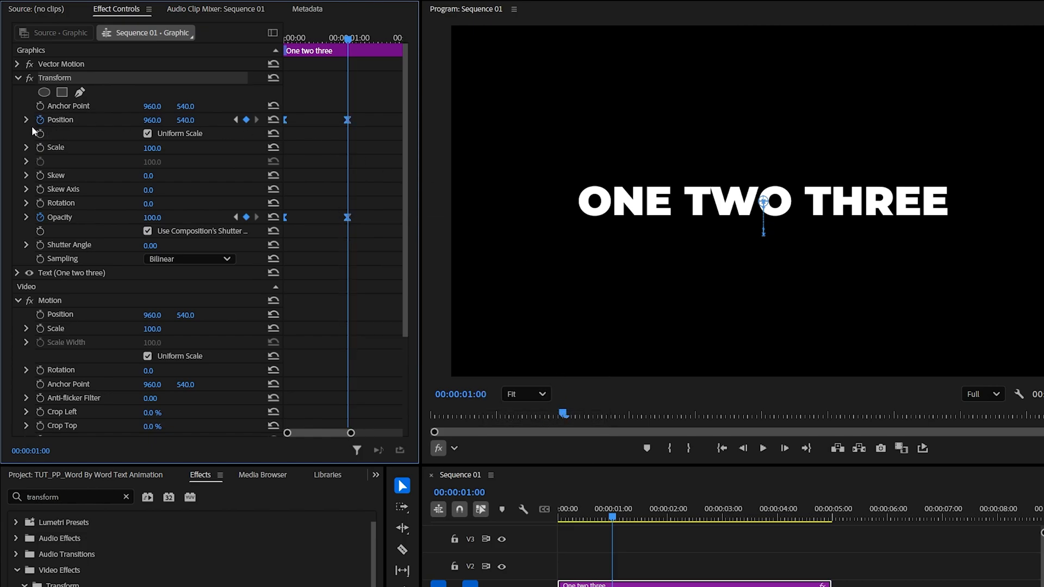
Steepen the Position and Opacity speed curves and set a custom 360 shutter angle.
click(25, 120)
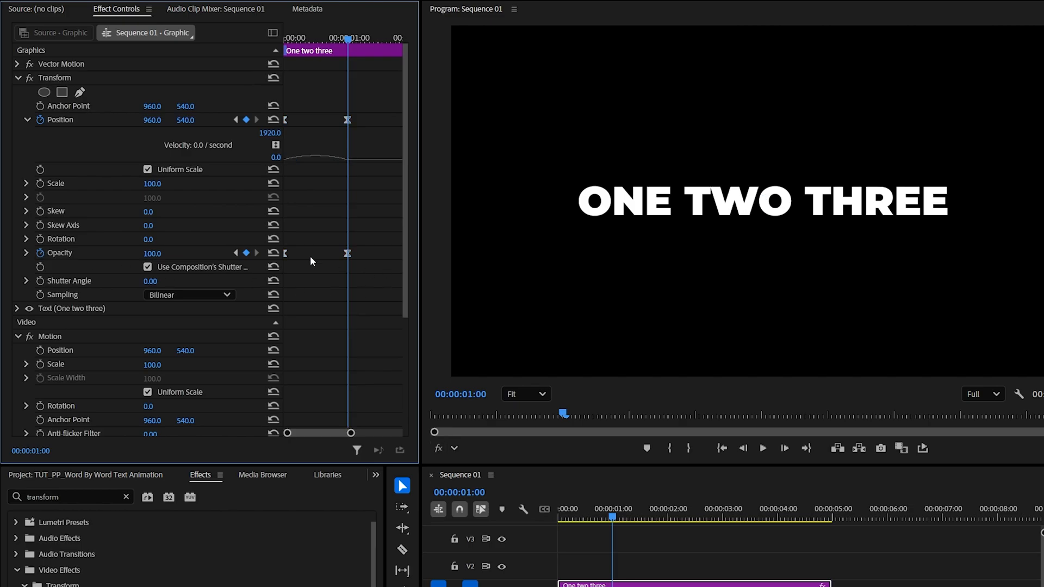
click(25, 253)
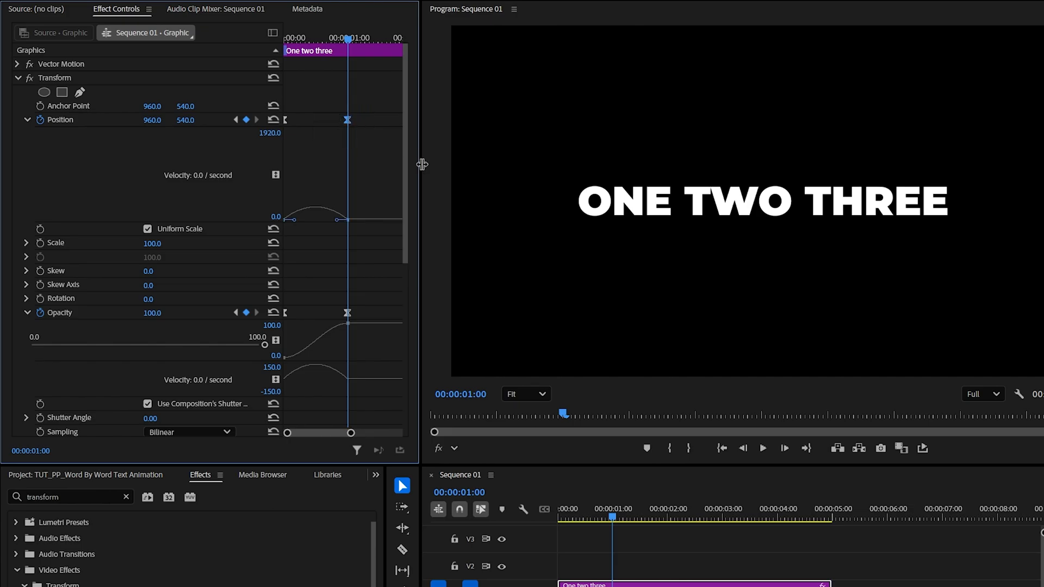
mouse_move(340, 225)
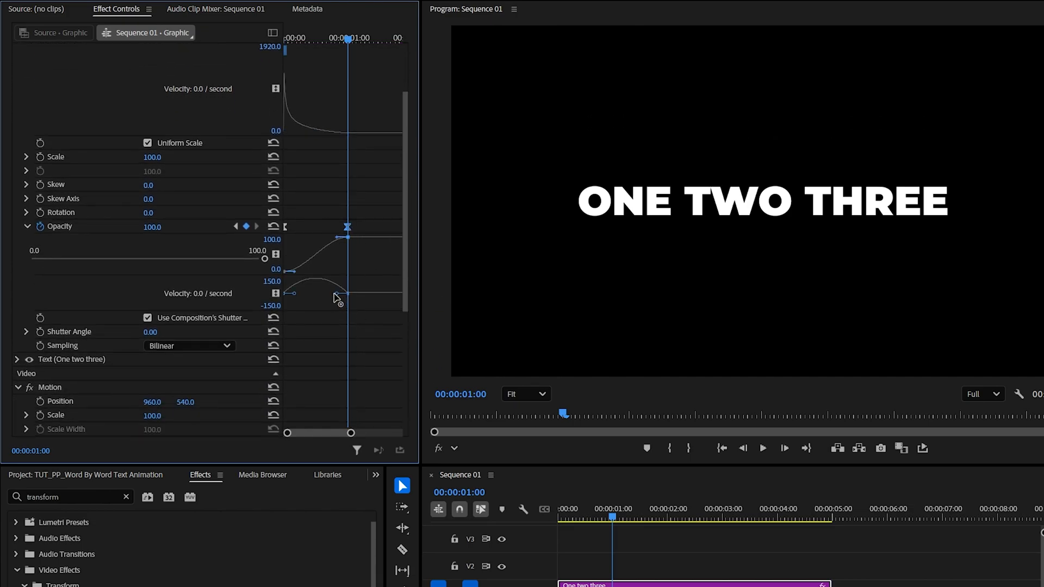
drag(336, 298, 314, 294)
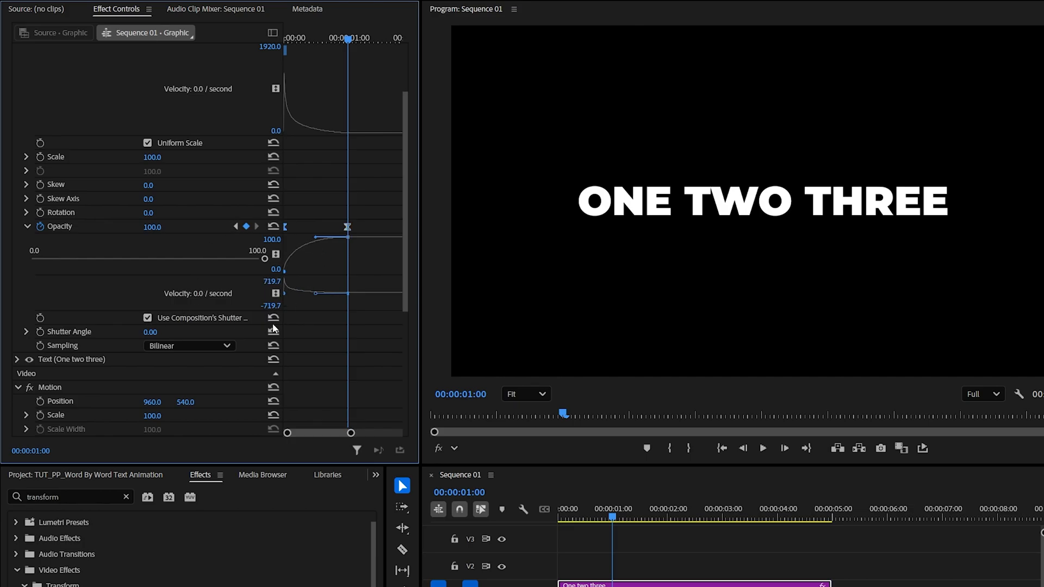
click(148, 318)
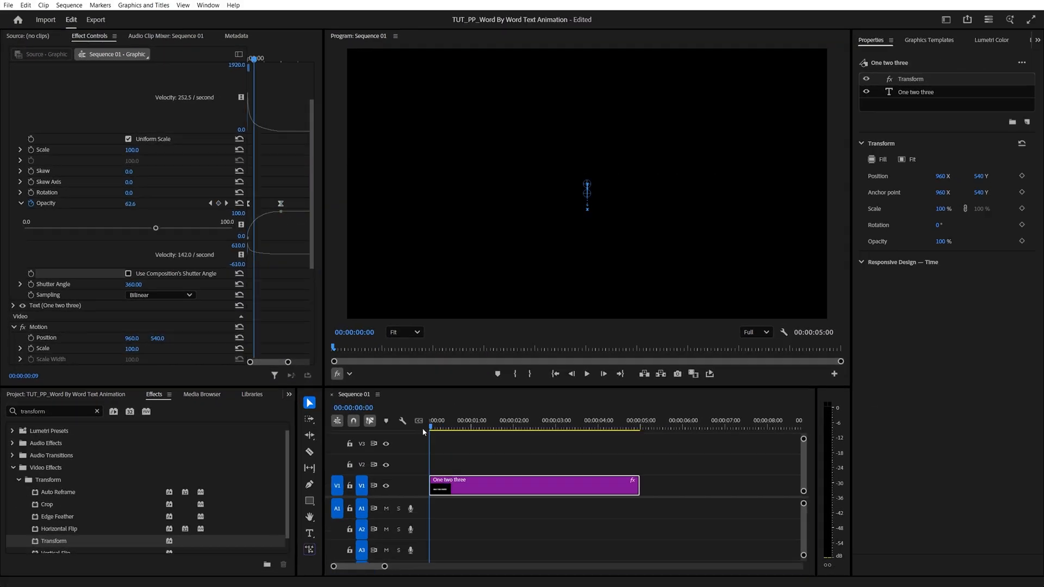
Nest the animated title clip on V1 into a sequence named '1'.
click(470, 421)
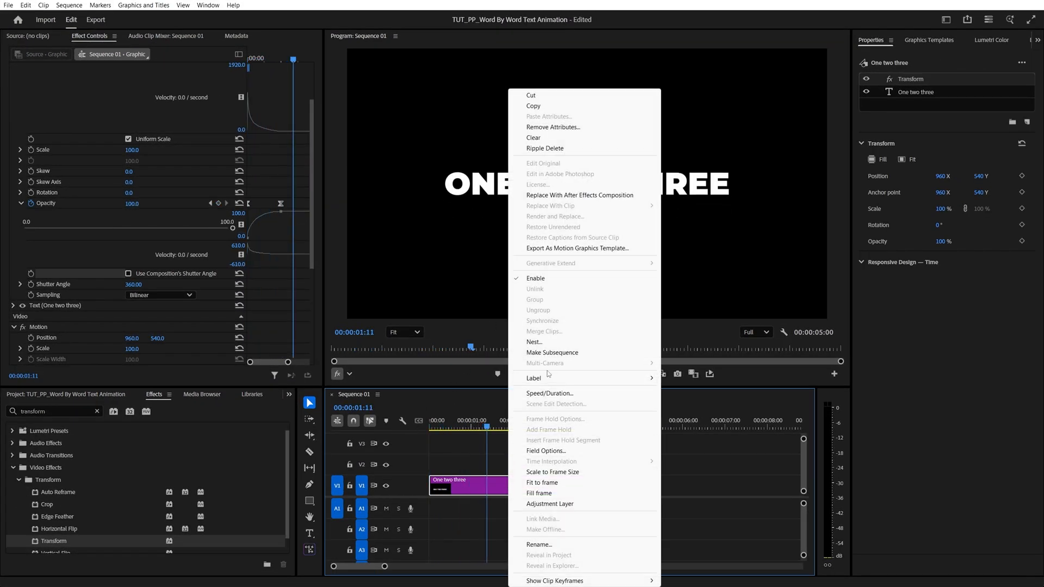
click(534, 341)
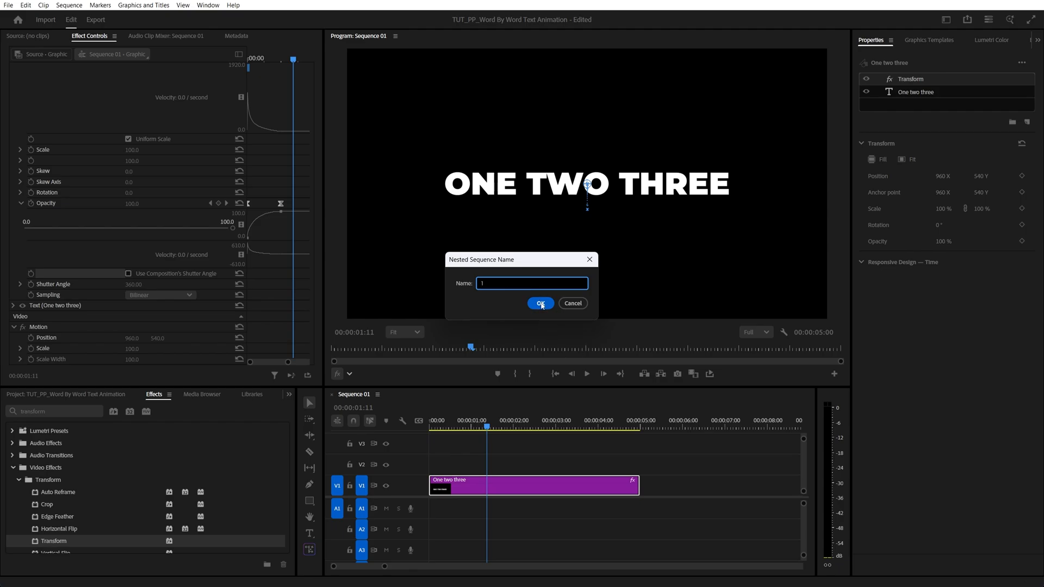
click(540, 303)
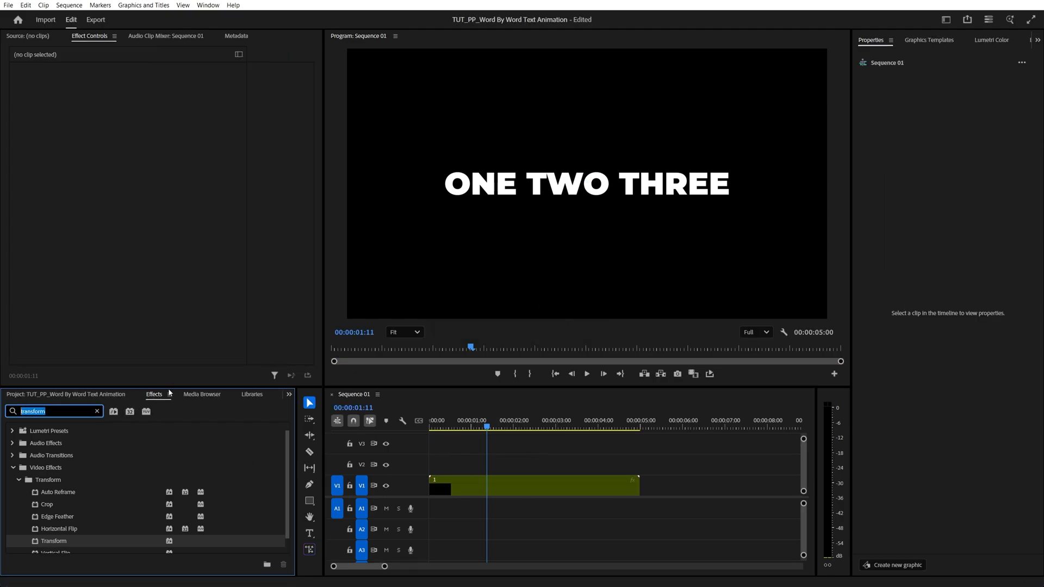
Find the Crop effect and apply it to the nested title clip.
text(crop)
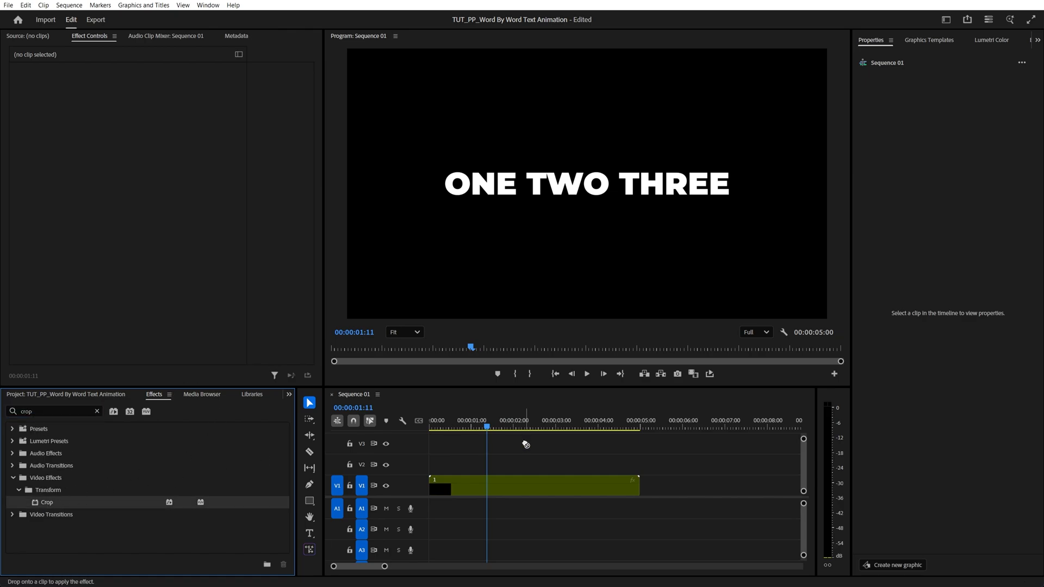
click(532, 484)
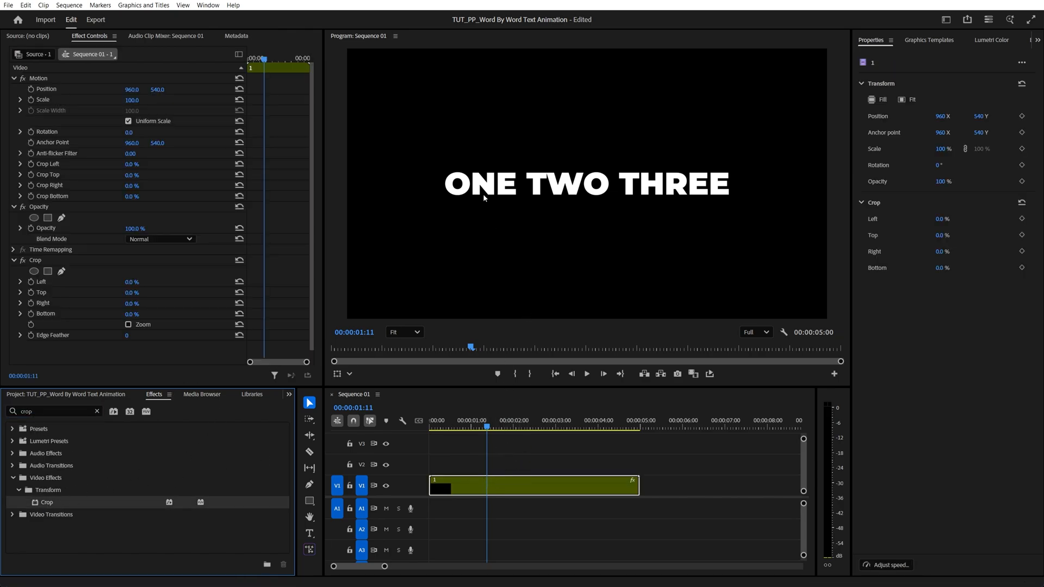
mouse_move(645, 169)
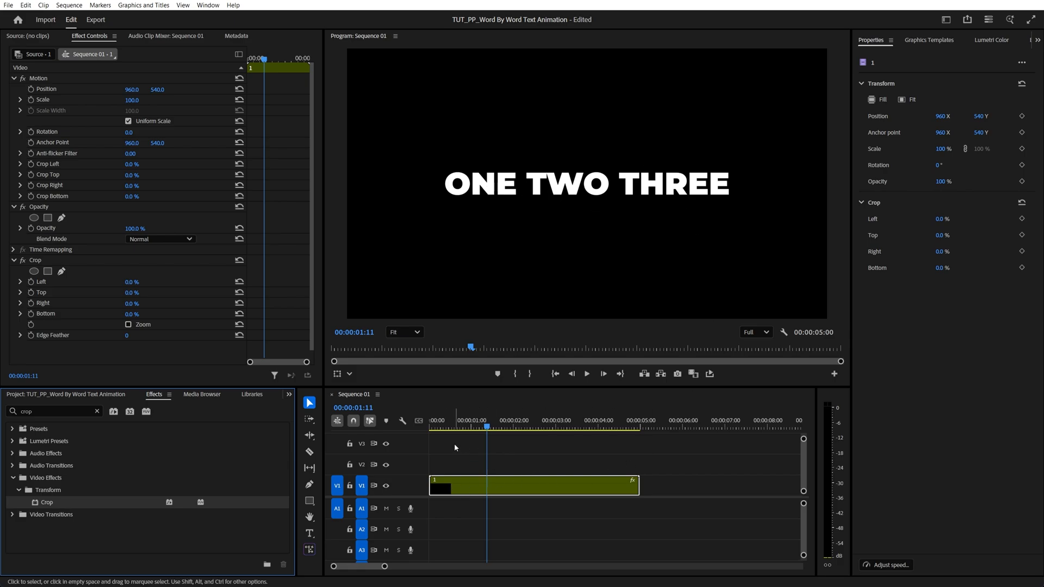
Alt-drag duplicates of the nested clip onto V2 and V3, then select the V1 clip.
key(alt)
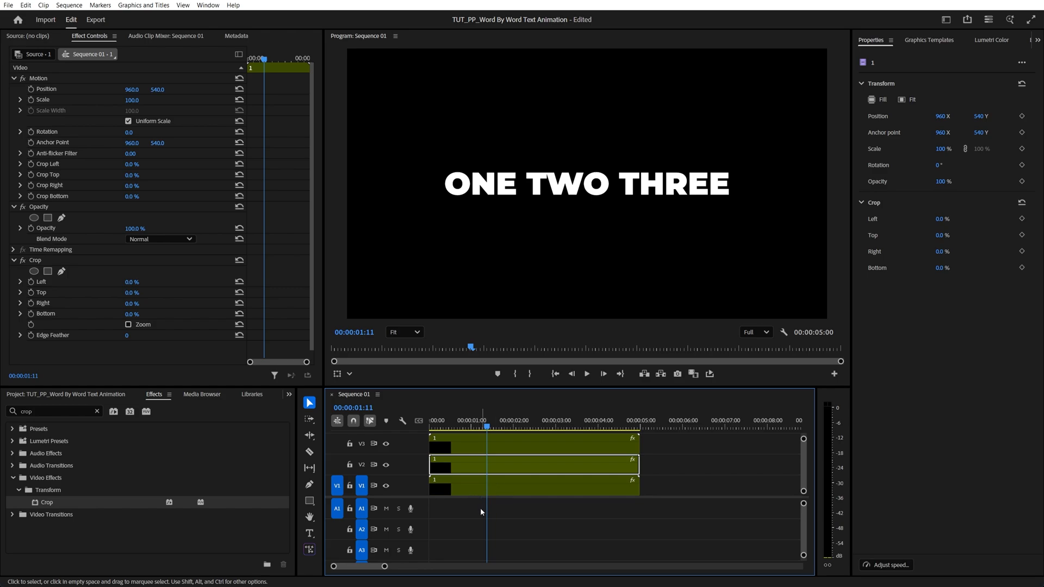
click(533, 485)
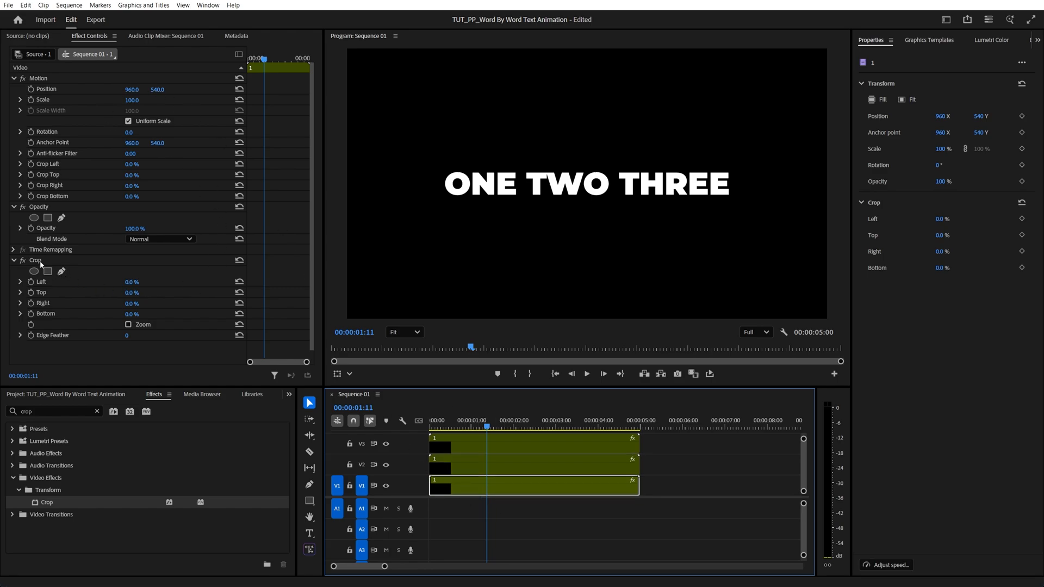
Crop the V3 copy 55.5% from the left to show THREE, then step ahead ten frames.
click(36, 260)
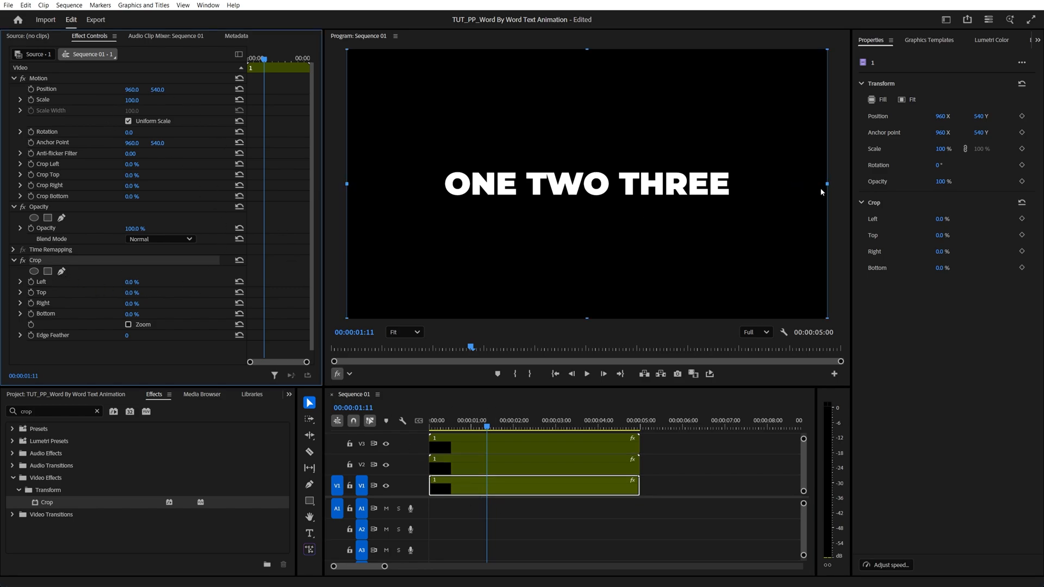
drag(825, 185, 823, 185)
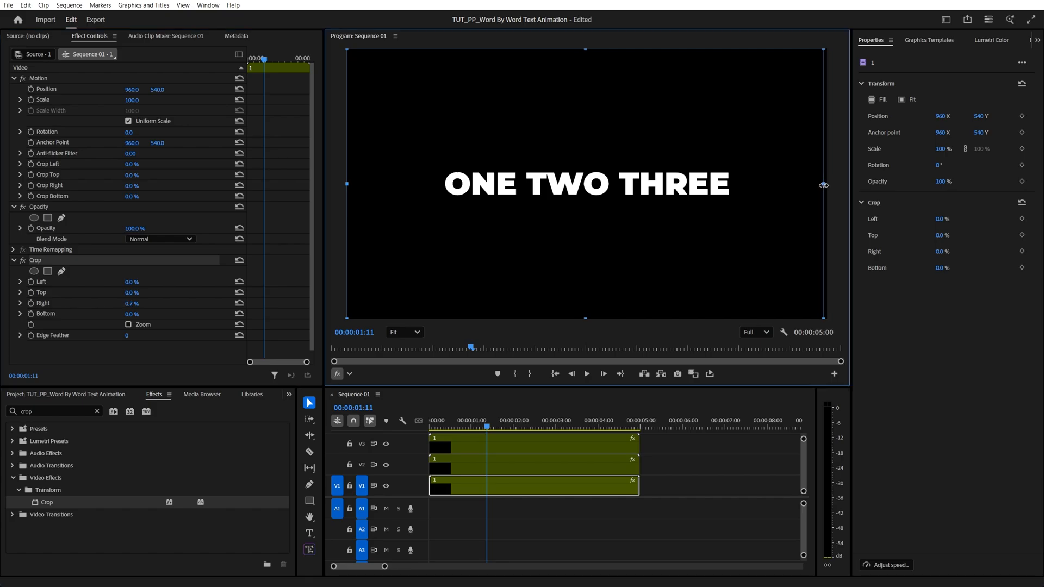
drag(825, 185, 522, 185)
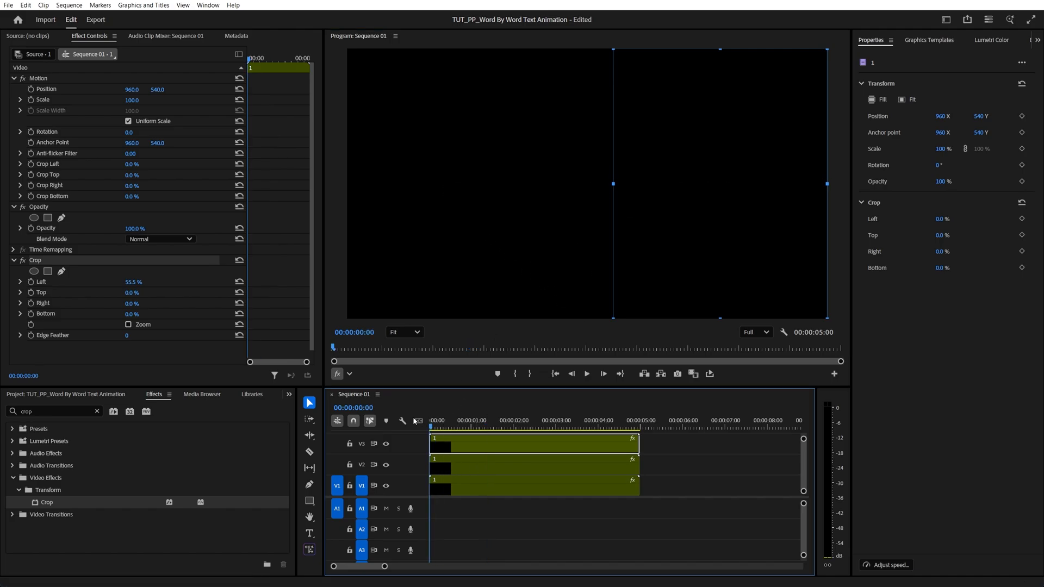
key(shift+Right)
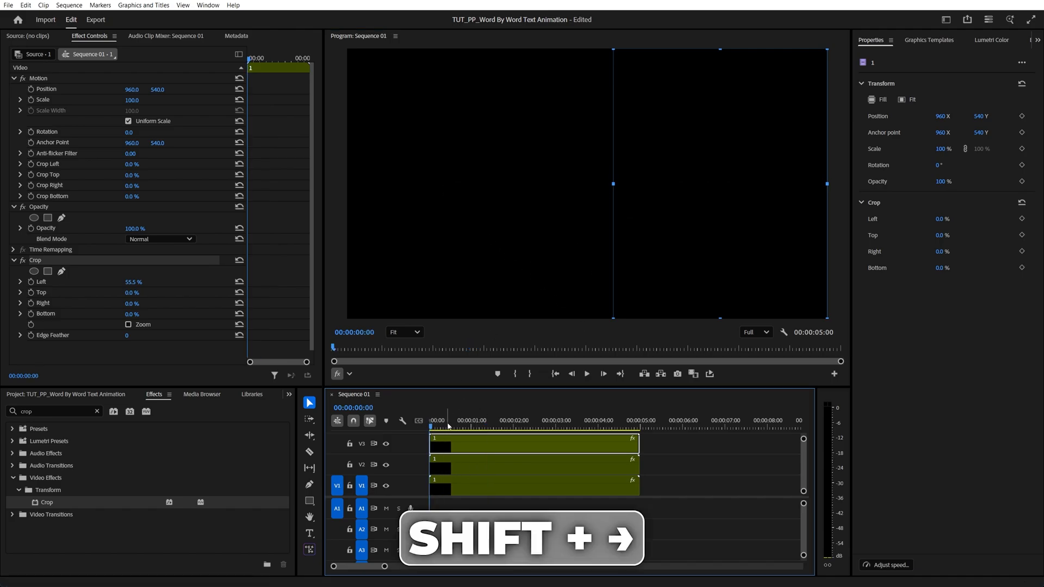
key(shift+right)
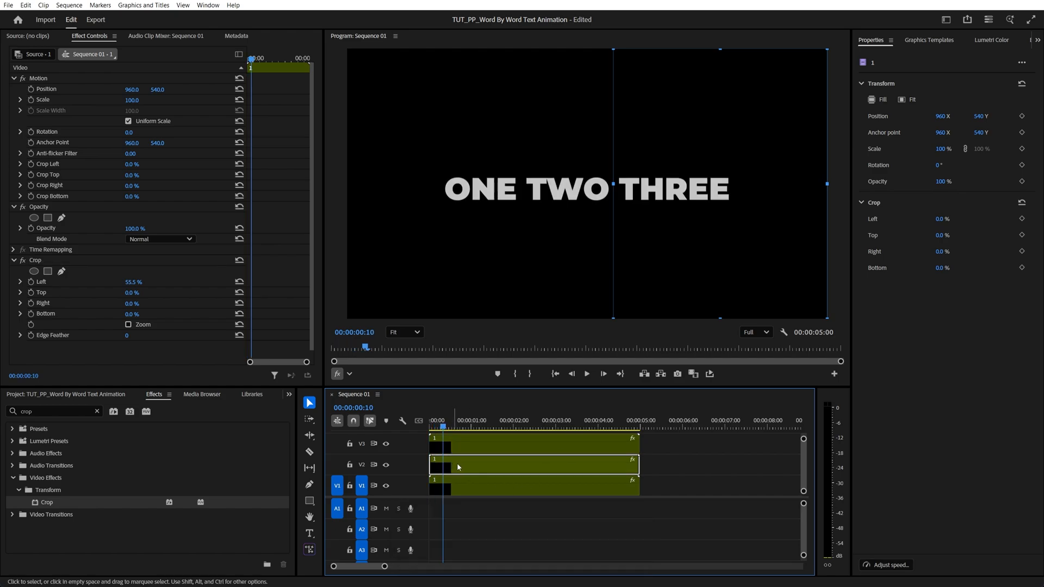